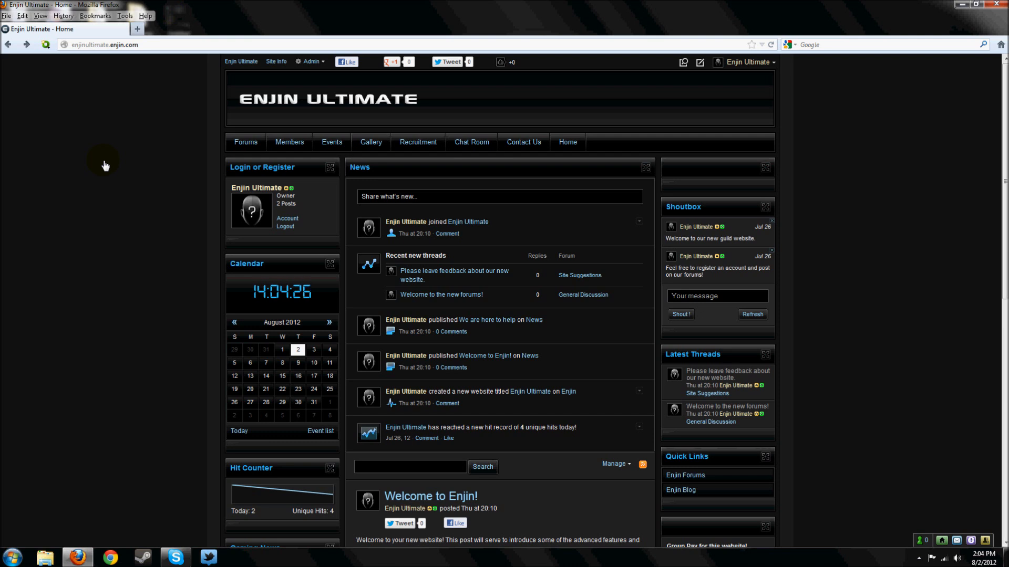
mouse_move(107, 166)
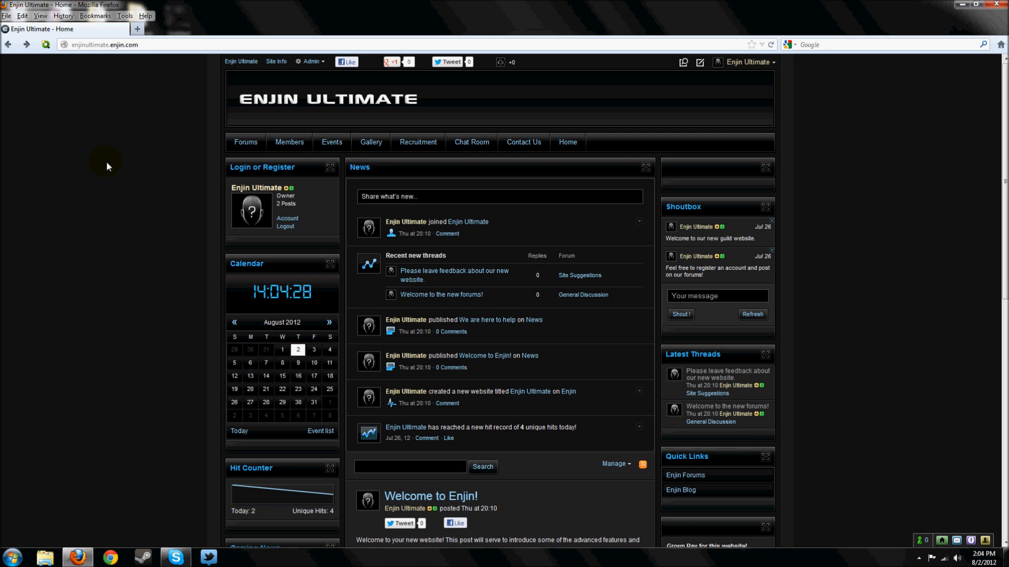
mouse_move(227, 131)
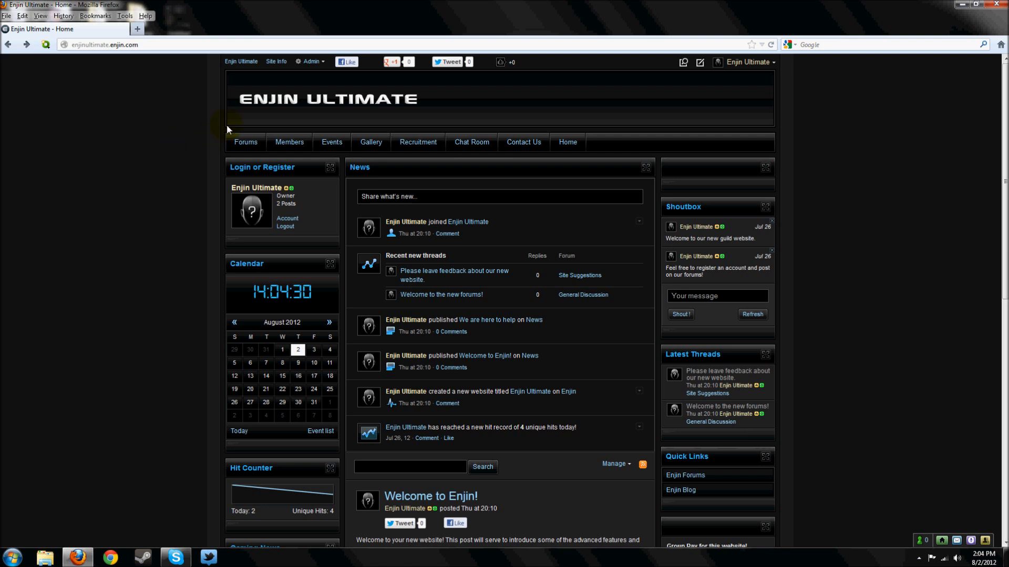
- Show the admin dropdown menu listing pages, modules, themes and settings
left_click(311, 62)
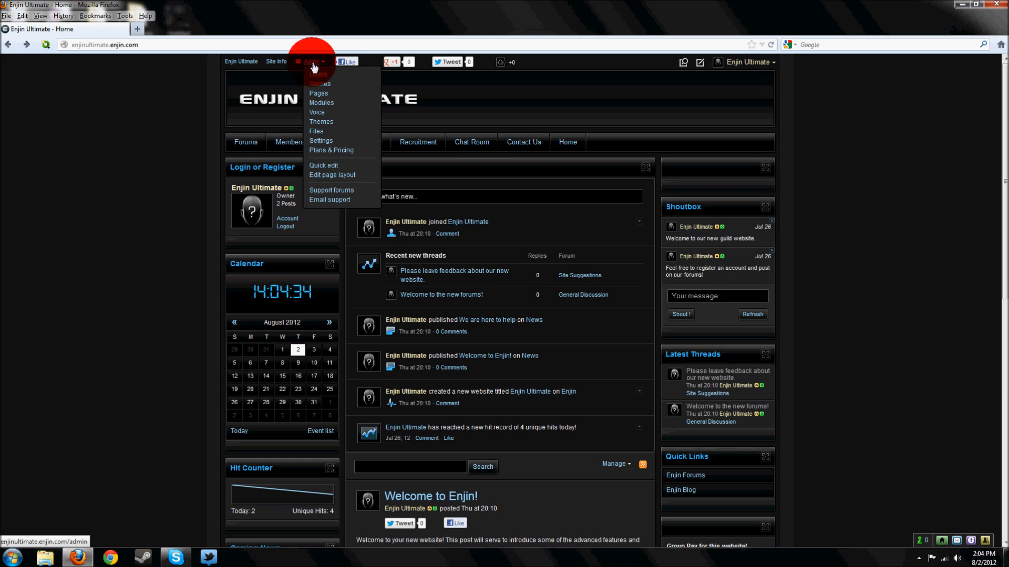
- Load the Admin Panel dashboard with website and user statistics
left_click(313, 62)
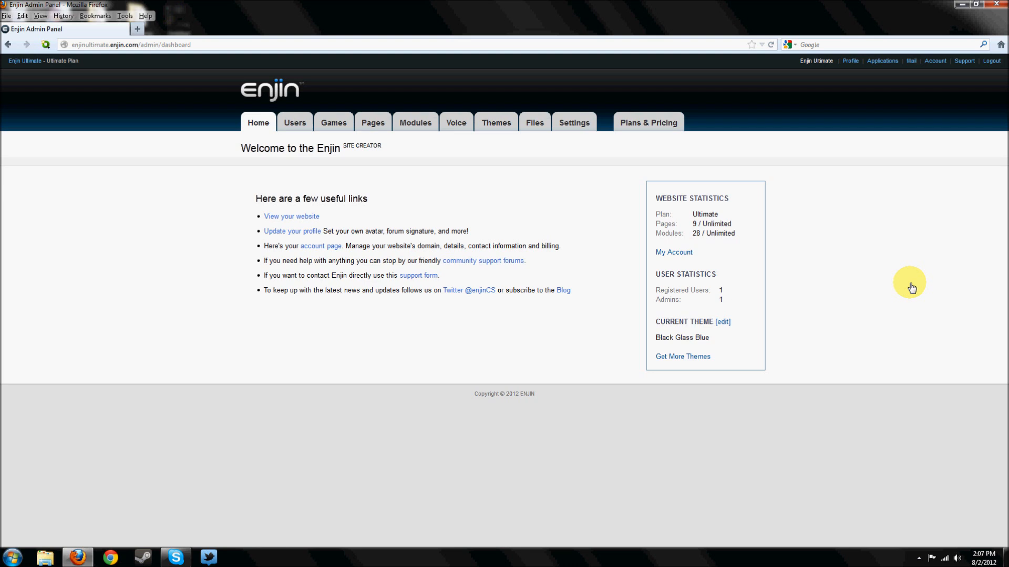
mouse_move(372, 122)
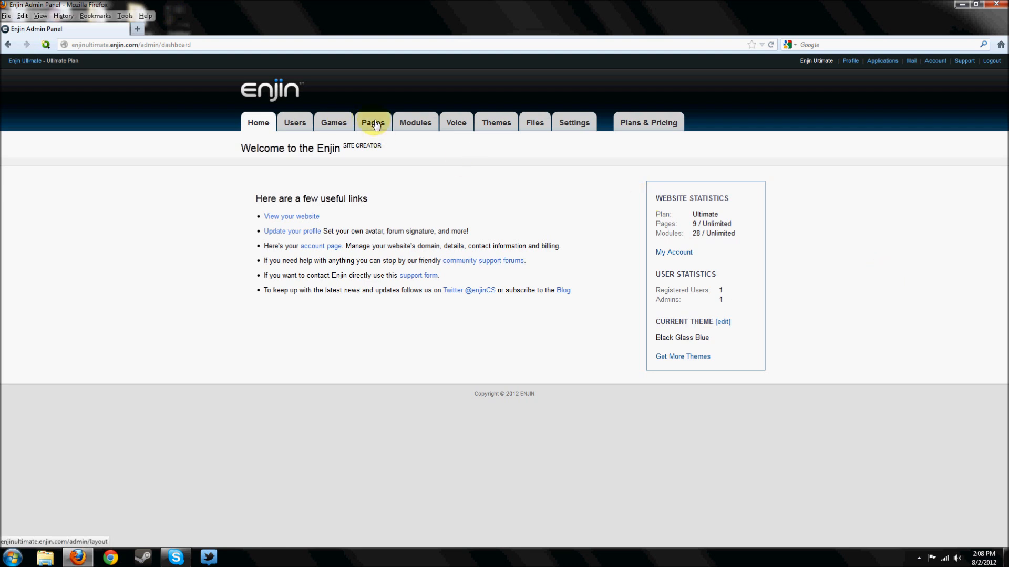
- Enter the Pages layout editor and review the Home layout's header, menu and column containers
left_click(372, 122)
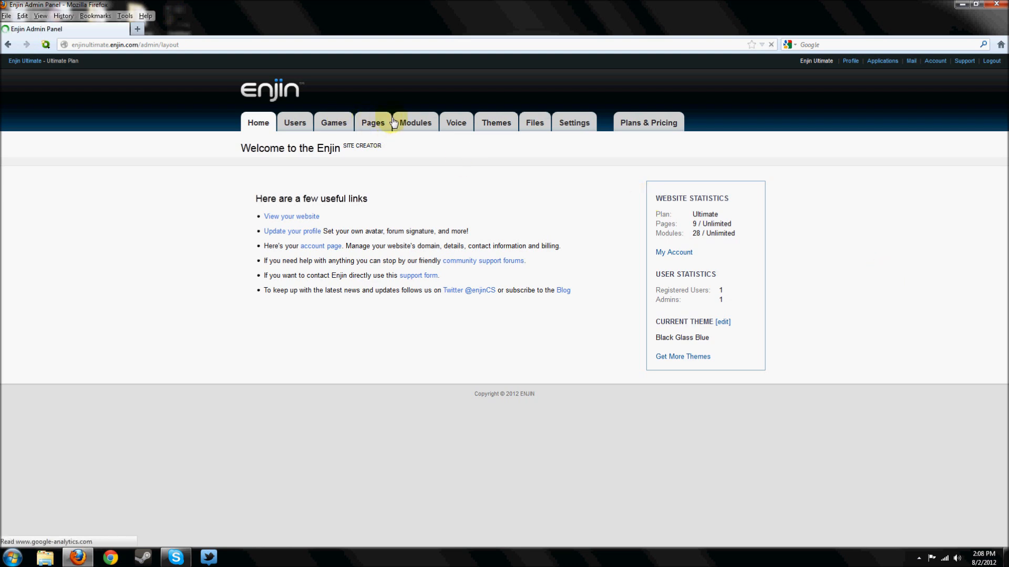
left_click(367, 121)
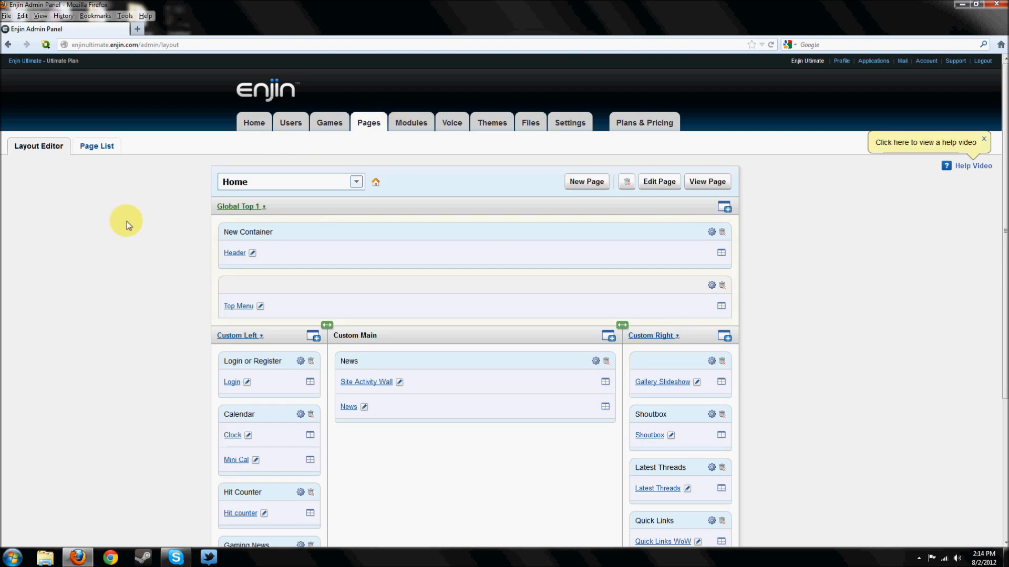
scroll("down", 3)
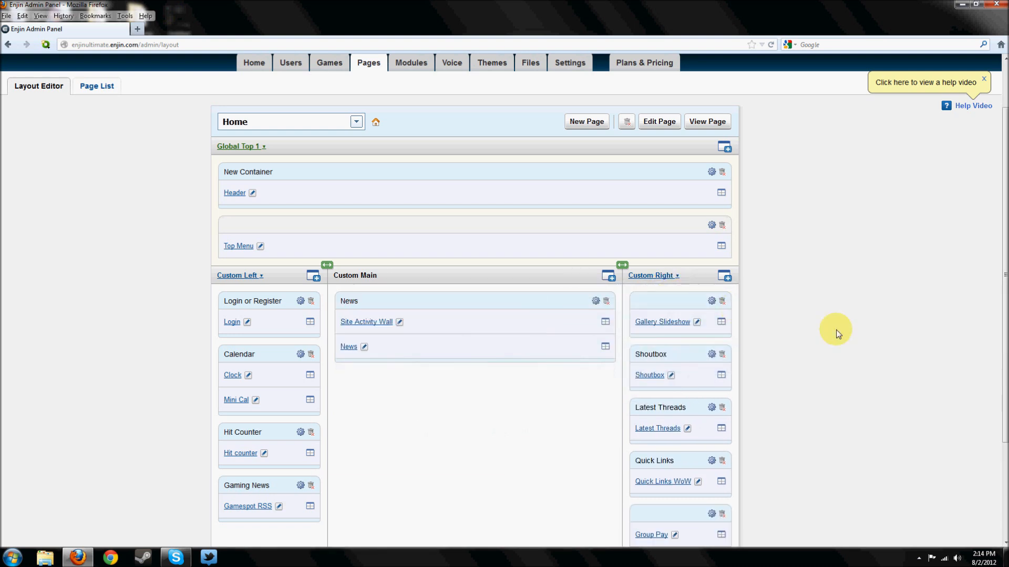
scroll("down", 3)
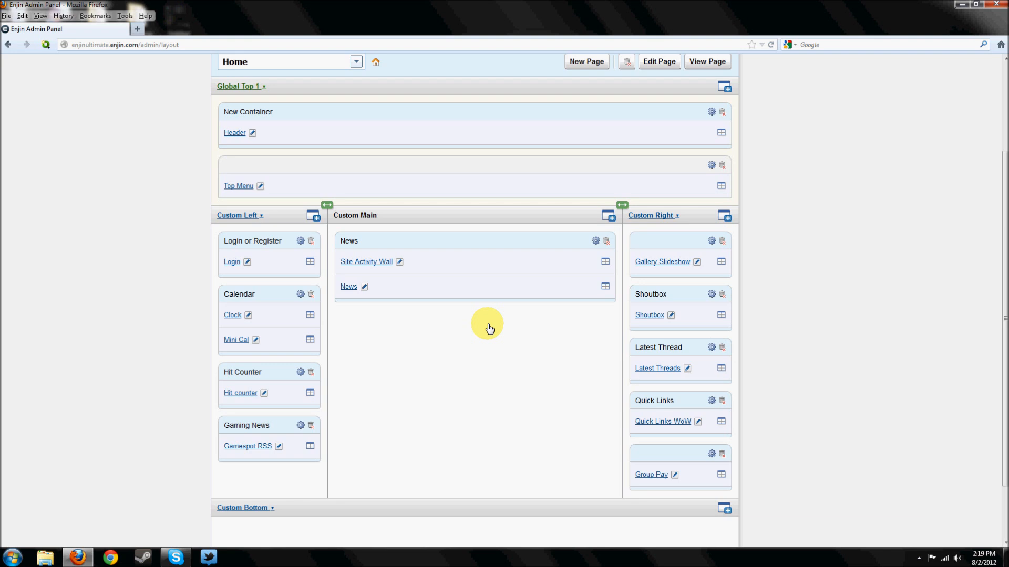
- Delete the Hit Counter, Gaming News and Gallery Slideshow containers, confirming each
left_click(311, 372)
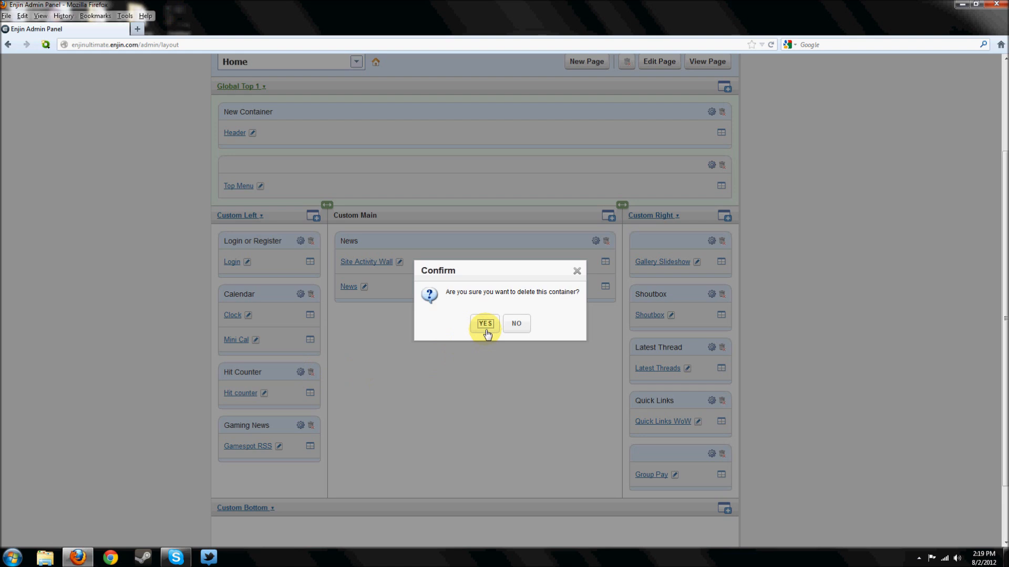
left_click(483, 323)
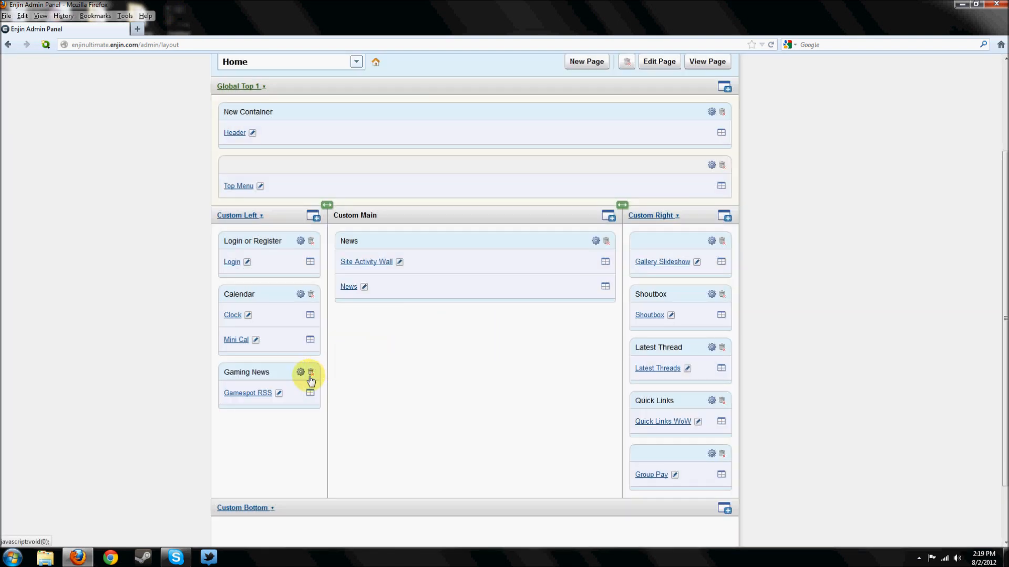
left_click(310, 372)
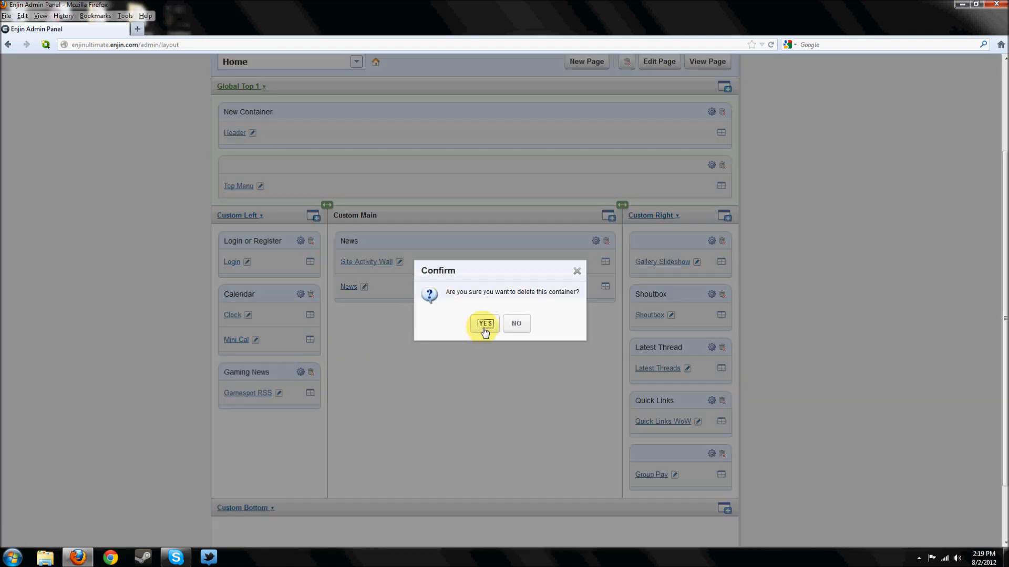
left_click(484, 323)
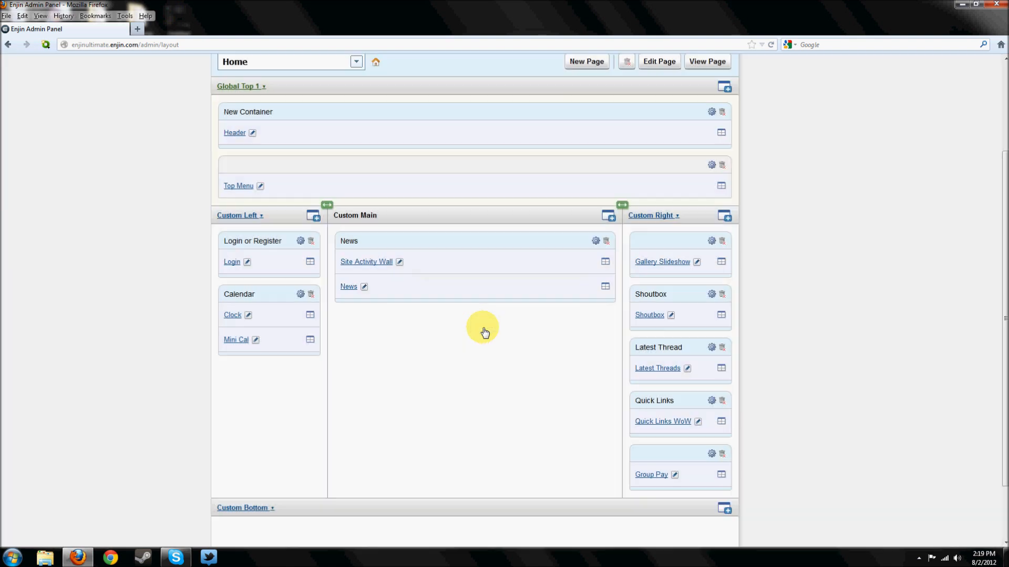
mouse_move(774, 285)
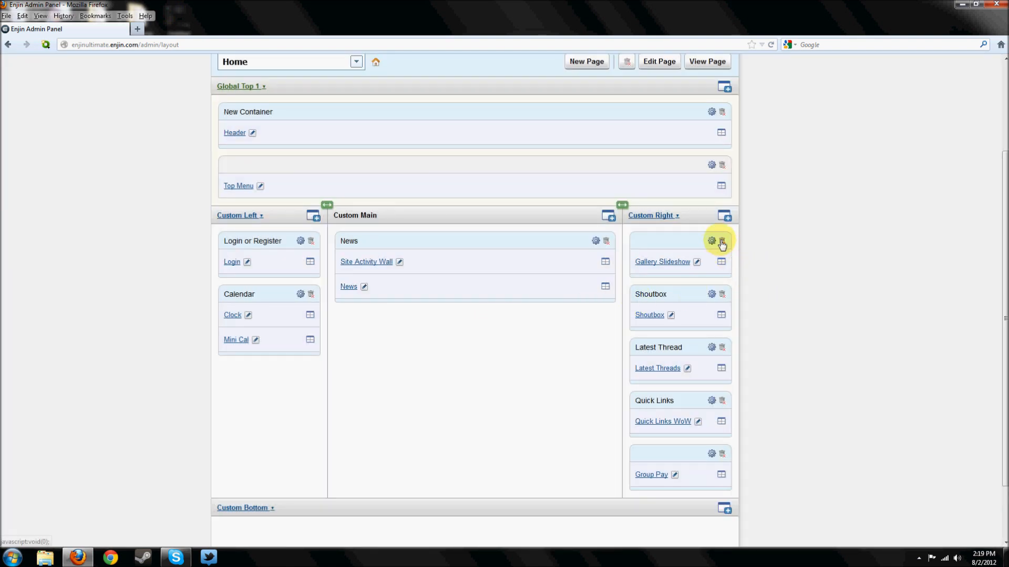
left_click(721, 242)
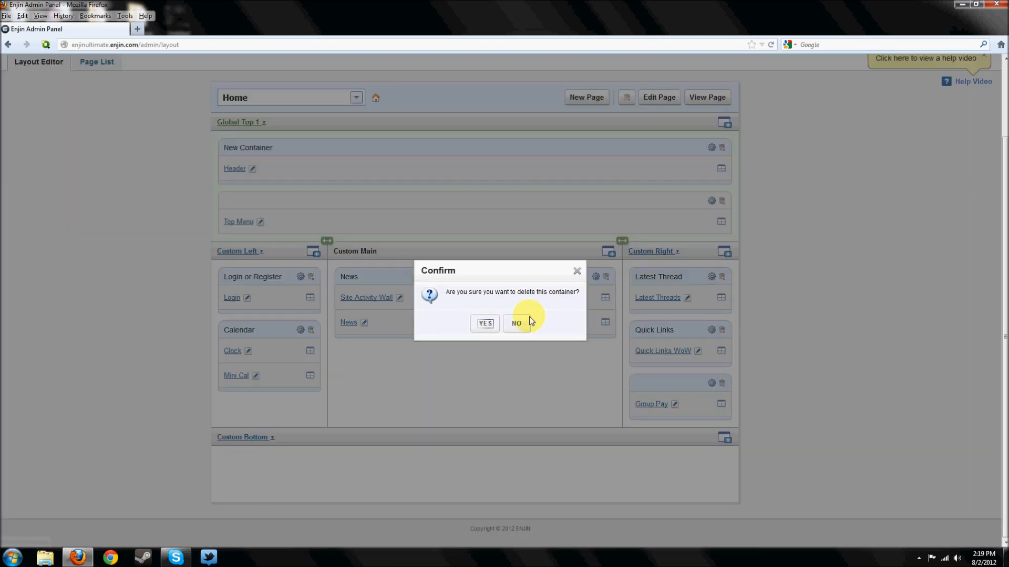
left_click(516, 323)
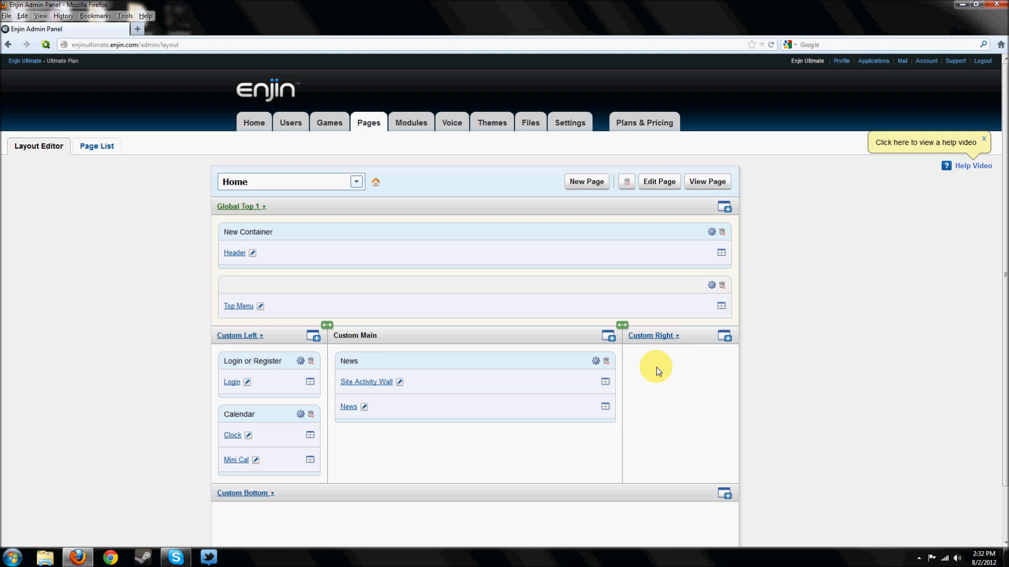
left_click(706, 182)
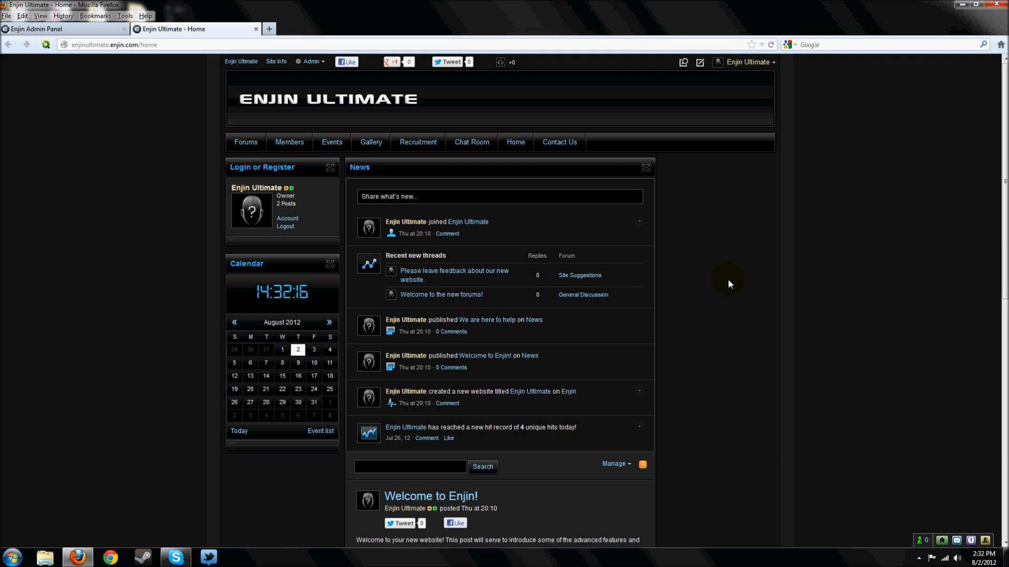
mouse_move(197, 6)
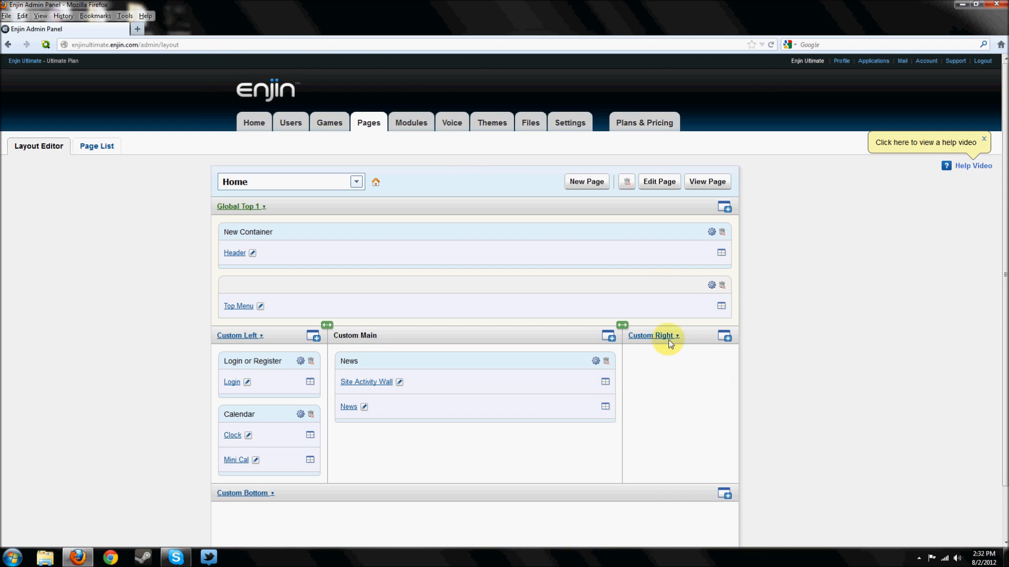
- Remove the Custom Right column so only the left and main columns remain
left_click(651, 335)
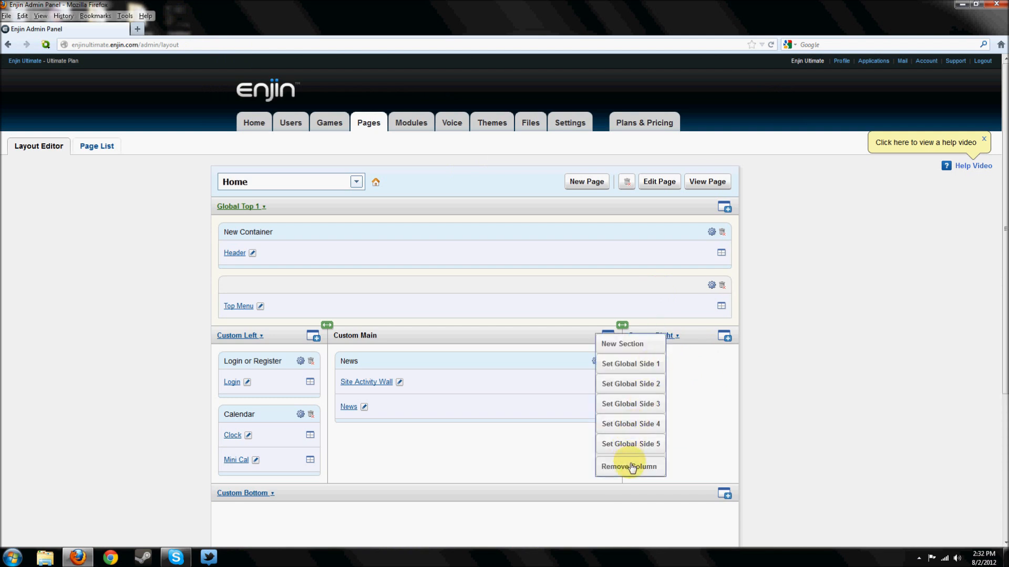
left_click(630, 467)
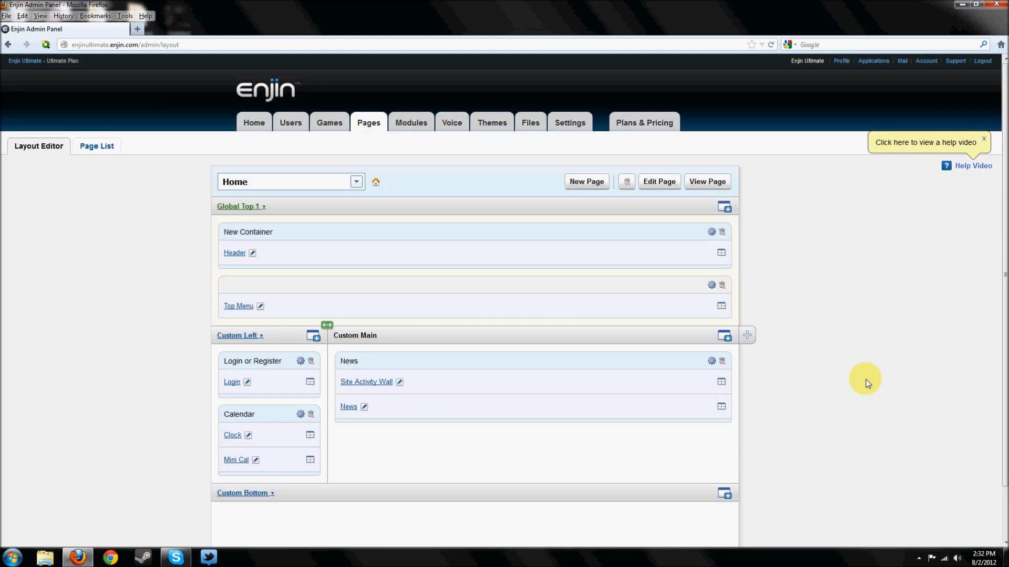
mouse_move(819, 388)
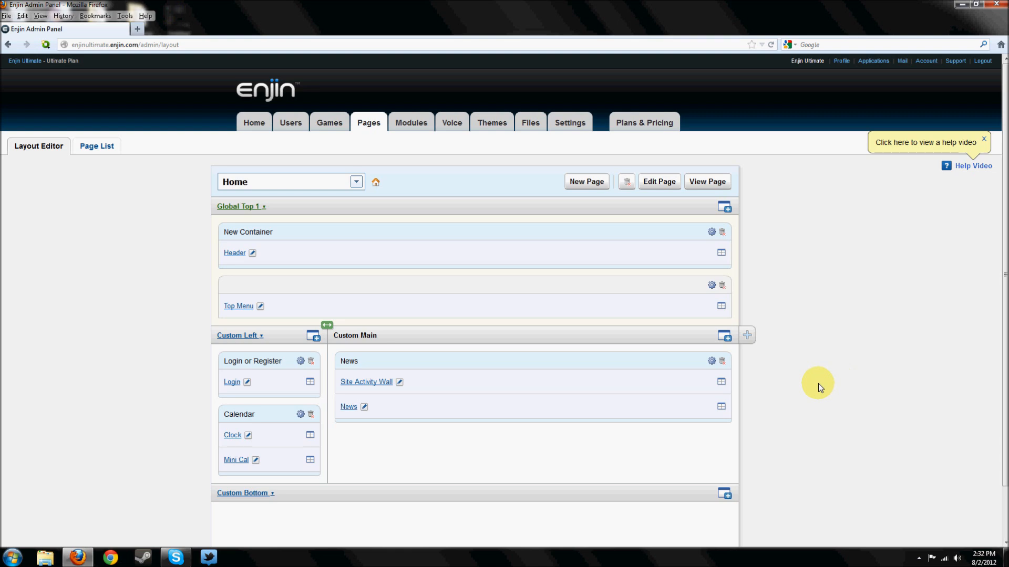
left_click(707, 182)
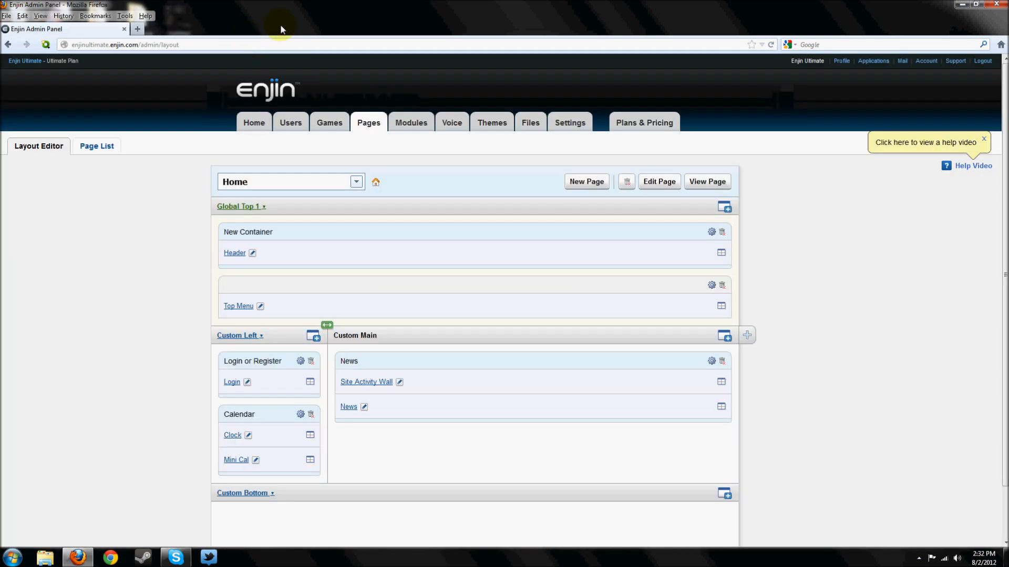
mouse_move(460, 242)
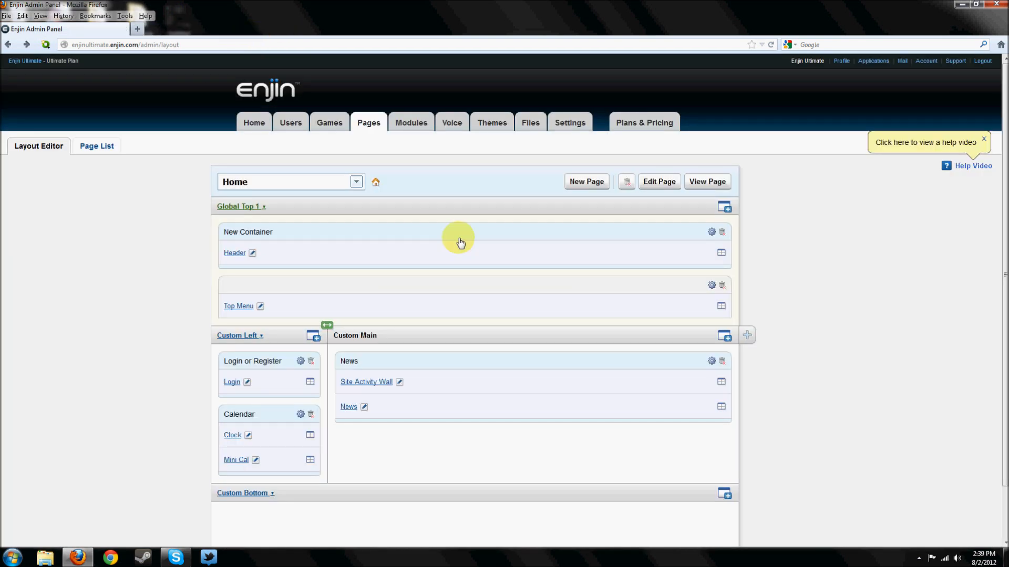
- Add a new main-column container and set its heading title to Forums
left_click(724, 335)
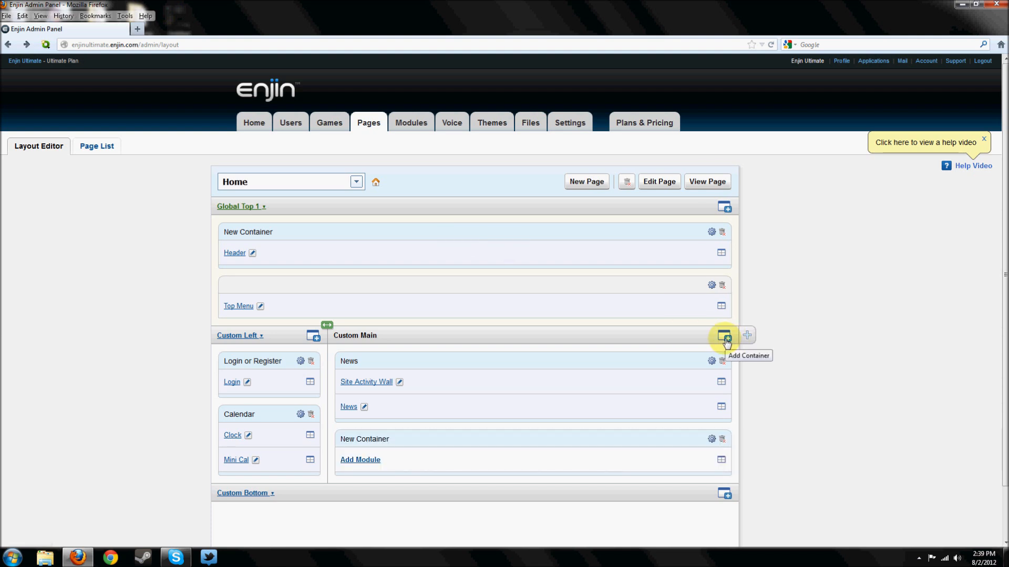
mouse_move(354, 455)
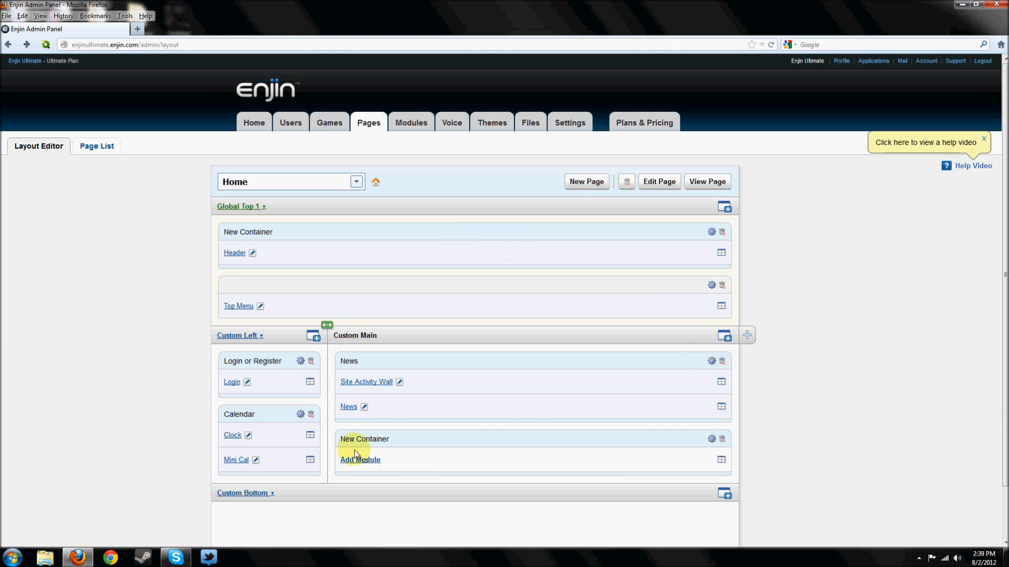
mouse_move(713, 450)
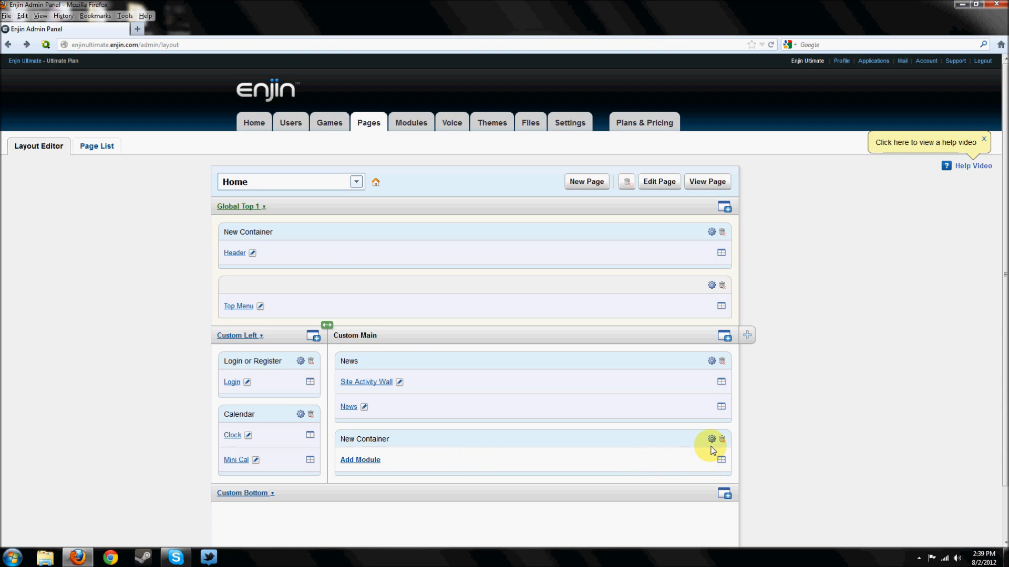
left_click(711, 439)
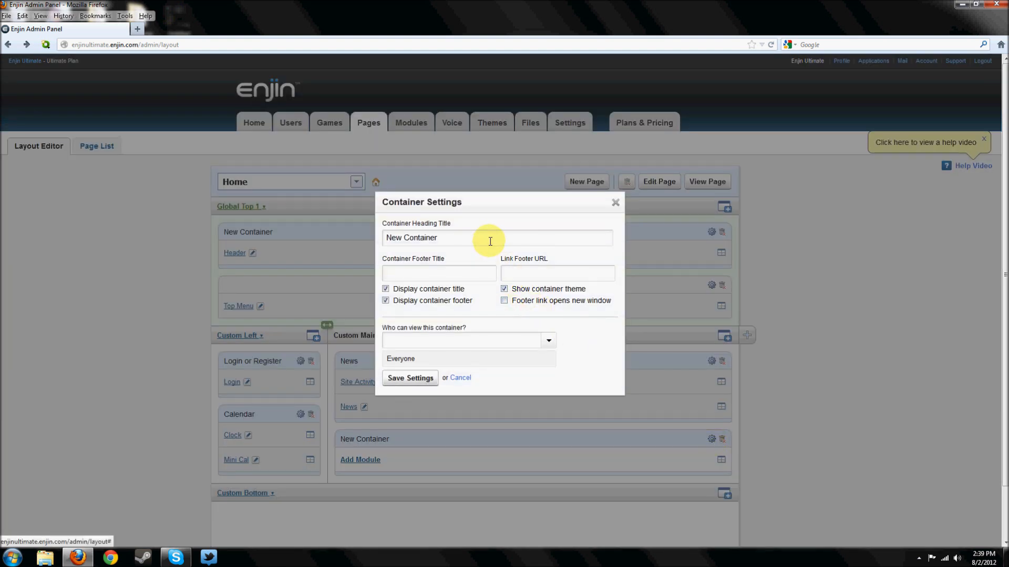
left_click(497, 237)
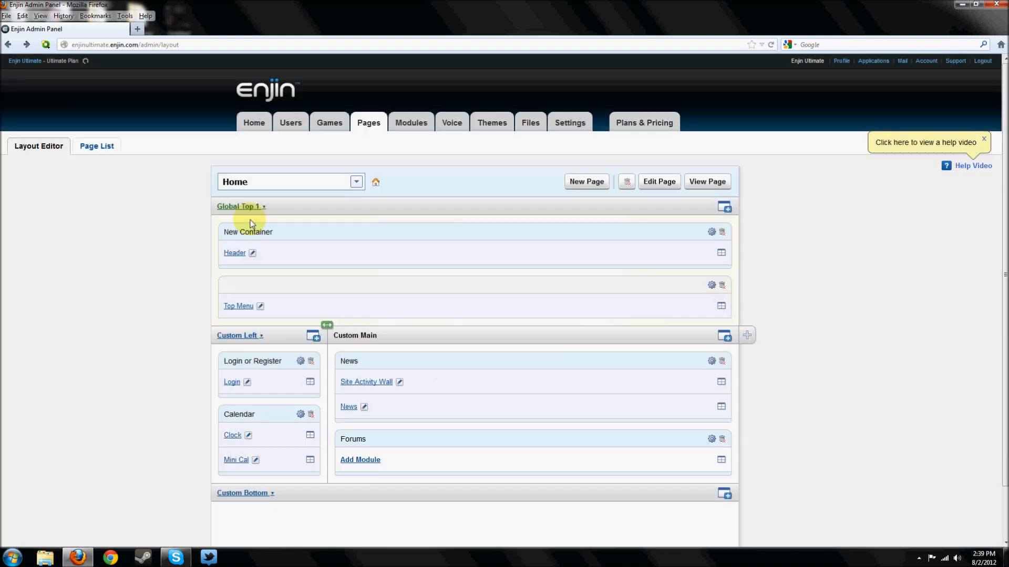
left_click(360, 459)
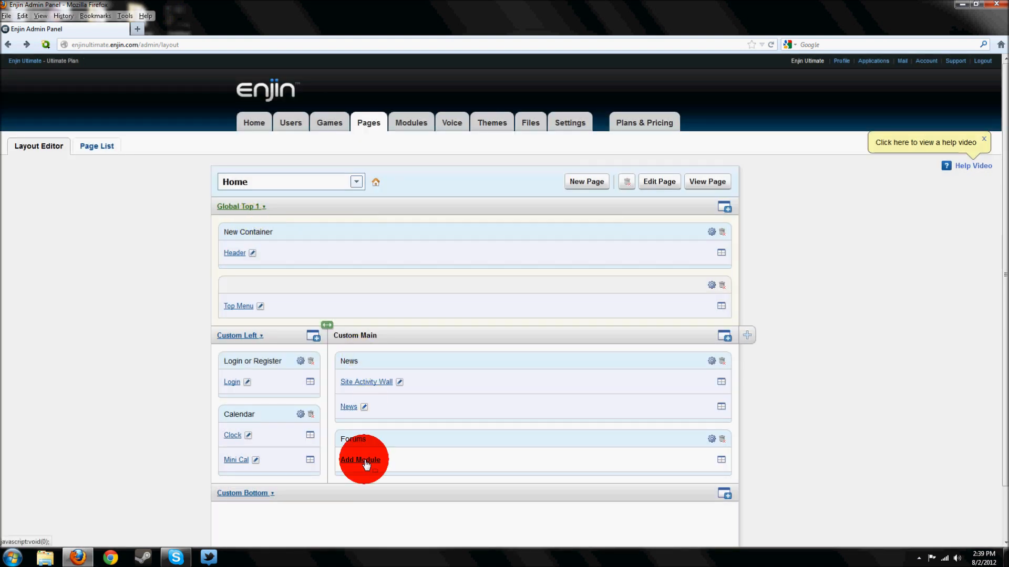
- Add the Forum module to the Forums container and view the live page
left_click(360, 459)
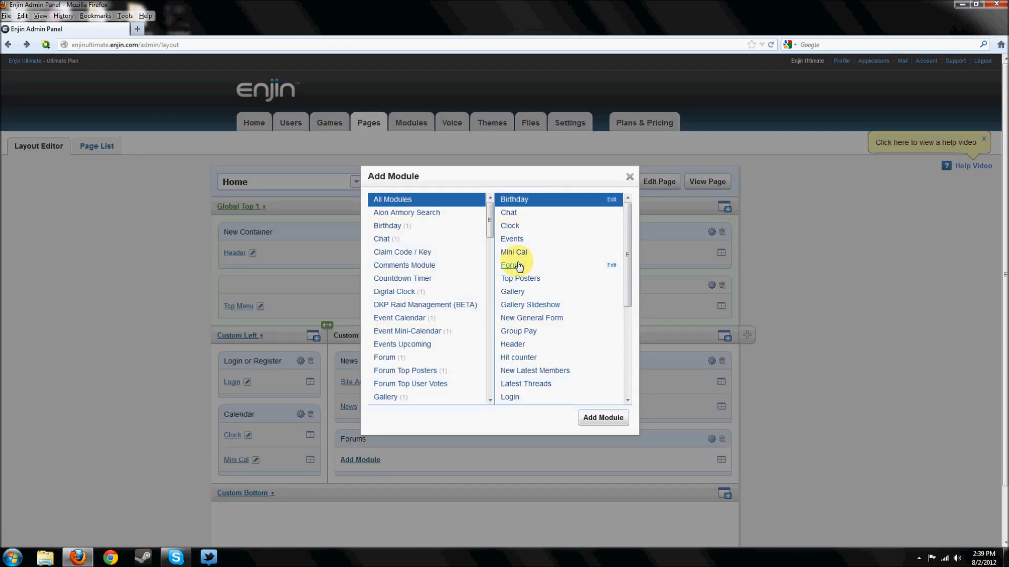
left_click(602, 417)
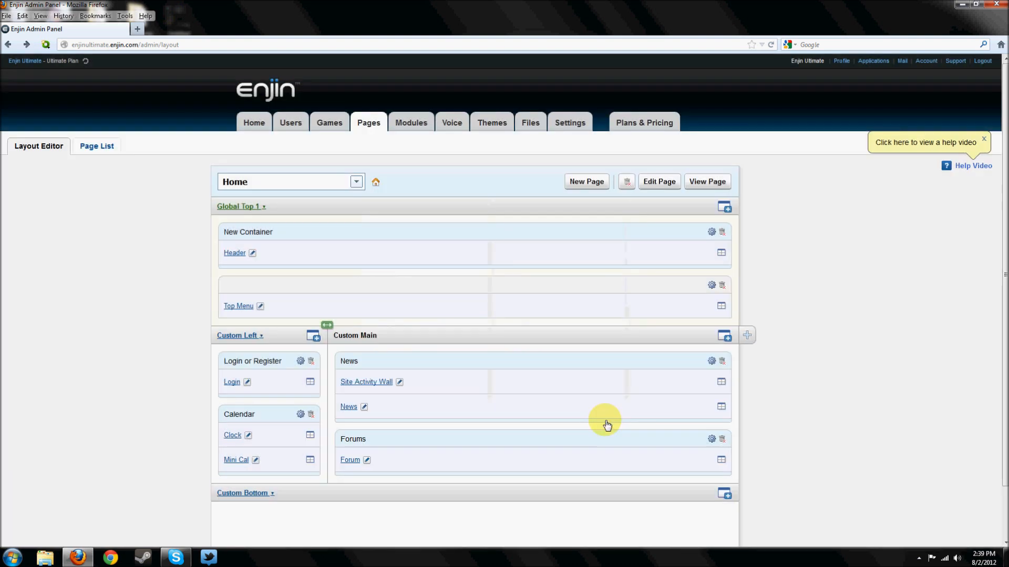
left_click(706, 182)
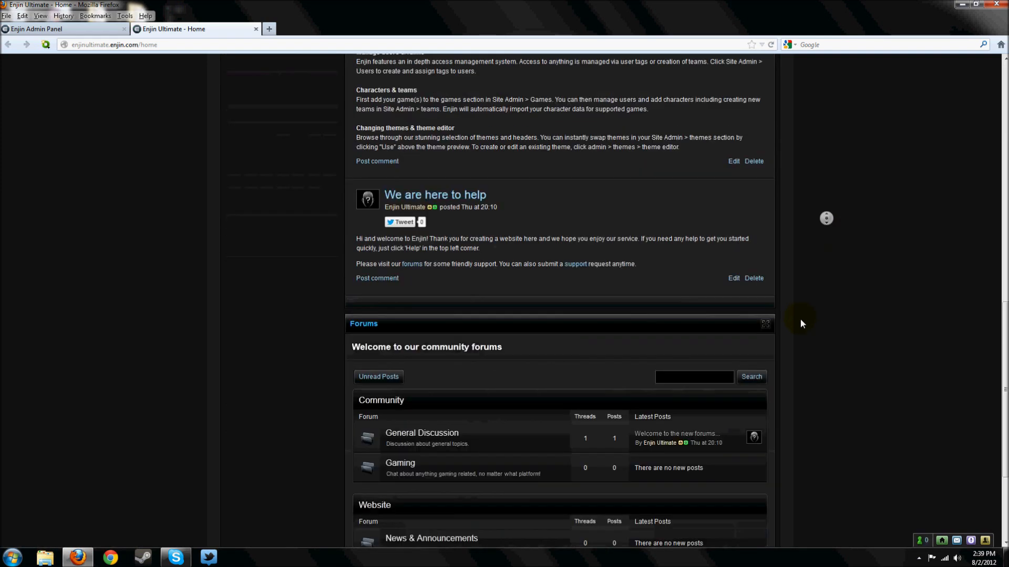
- Review the Forums block on the live homepage, then return to the admin panel
scroll("down", 3)
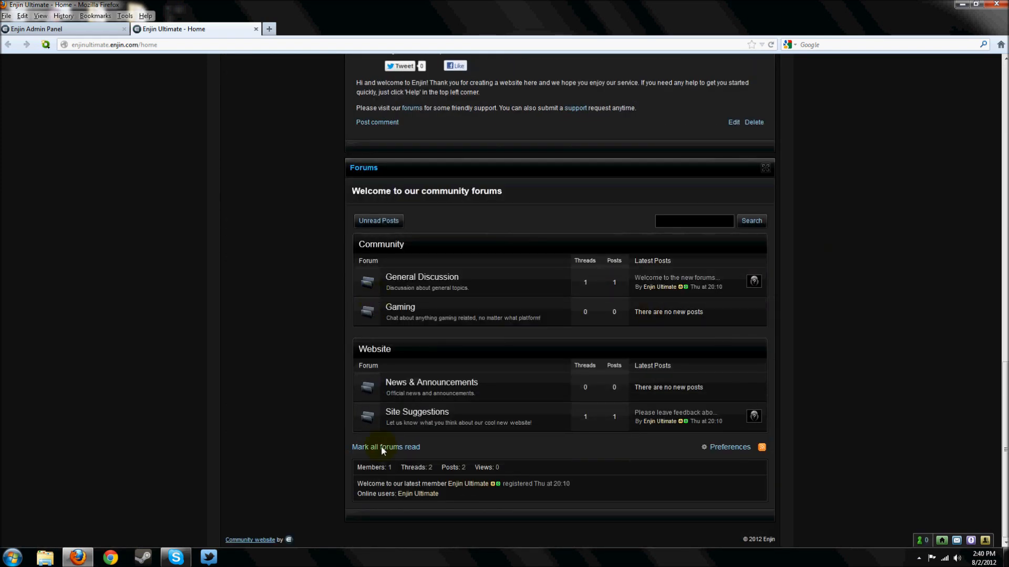
mouse_move(420, 336)
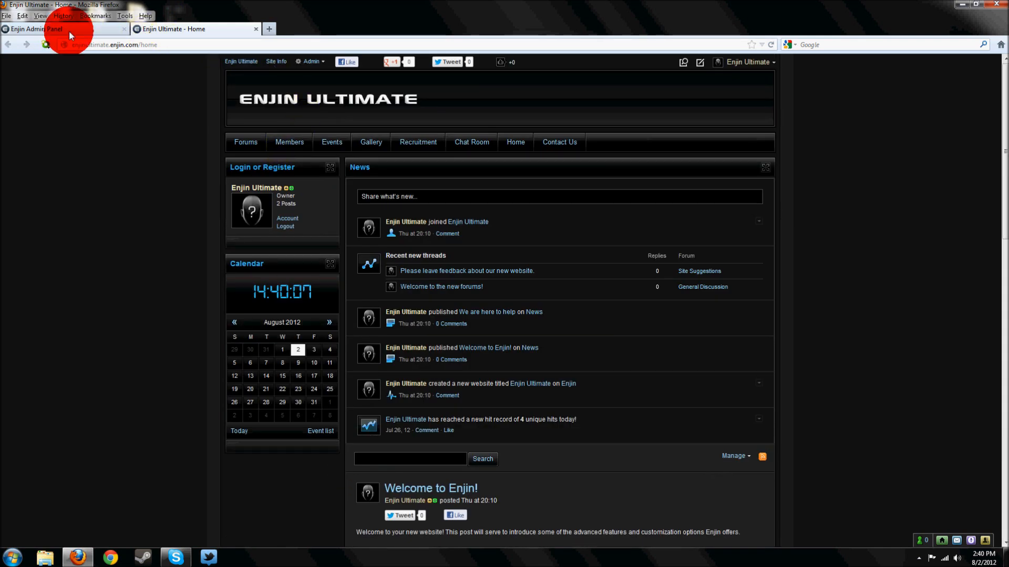
left_click(64, 30)
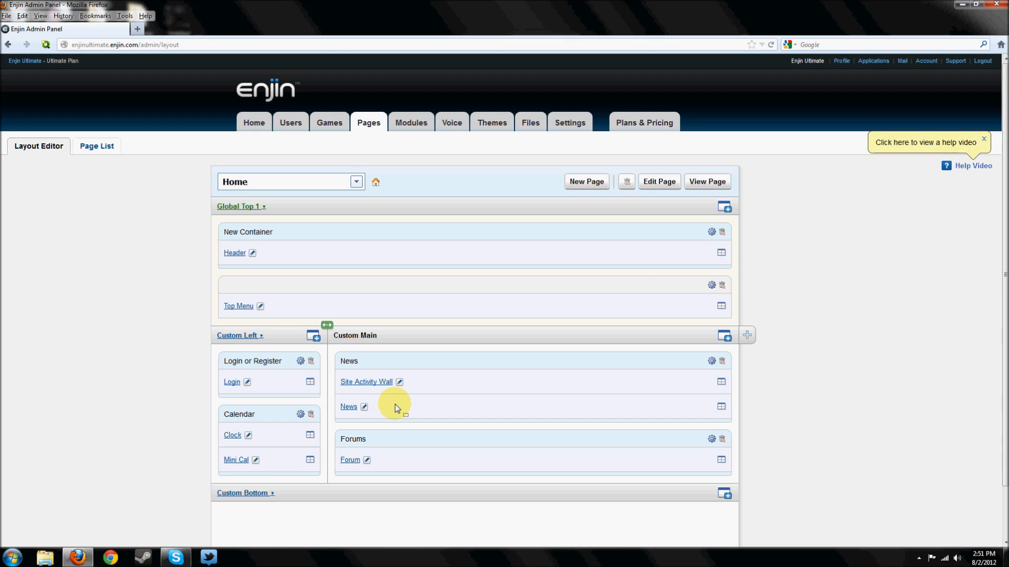
- Go to Modules and edit the Forum module, showing its Community and Website categories
left_click(411, 122)
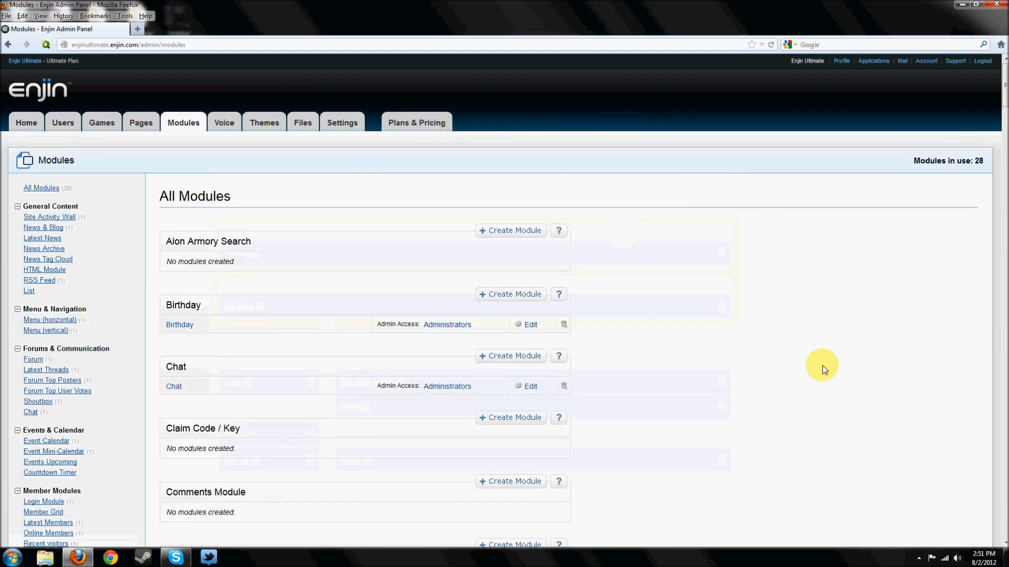
scroll("down", 3)
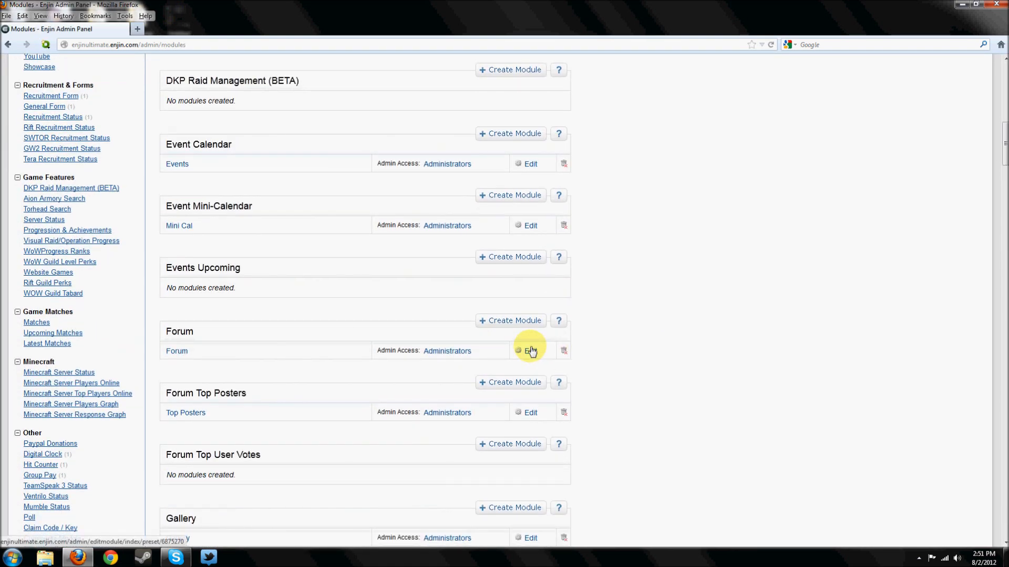
left_click(530, 351)
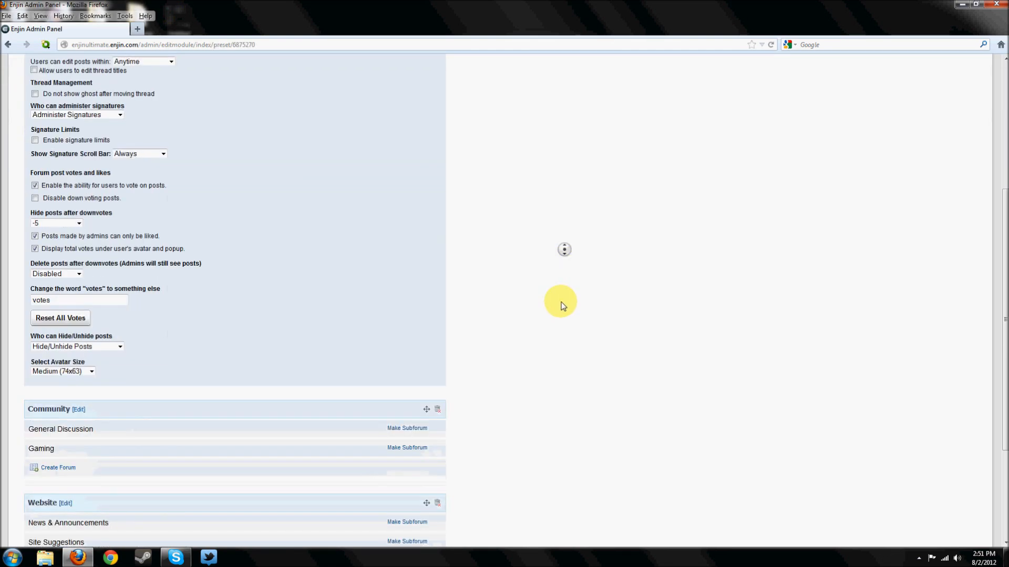
- Create a forum category named My Little Pony below Community and Website
scroll("down", 3)
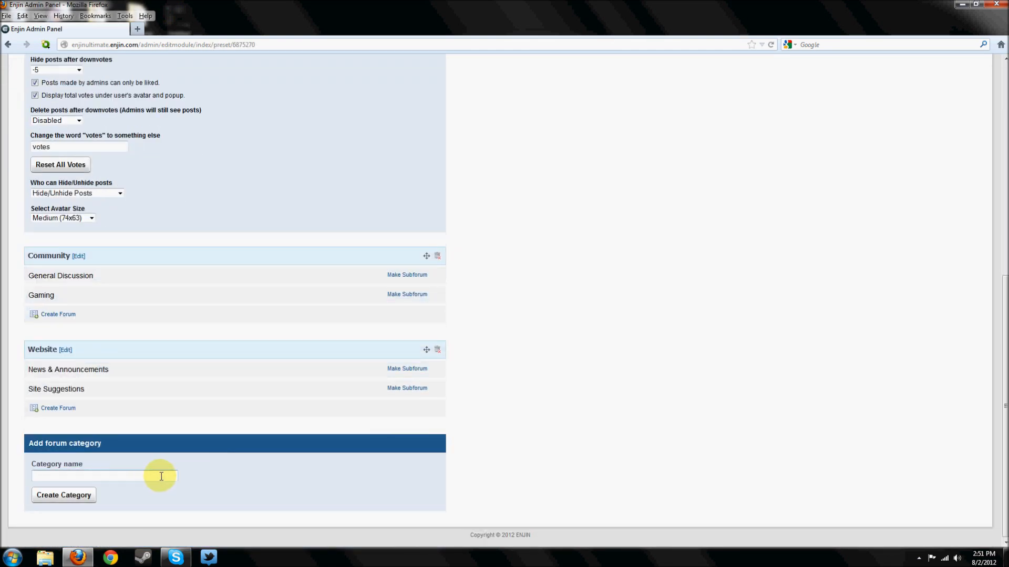
left_click(88, 476)
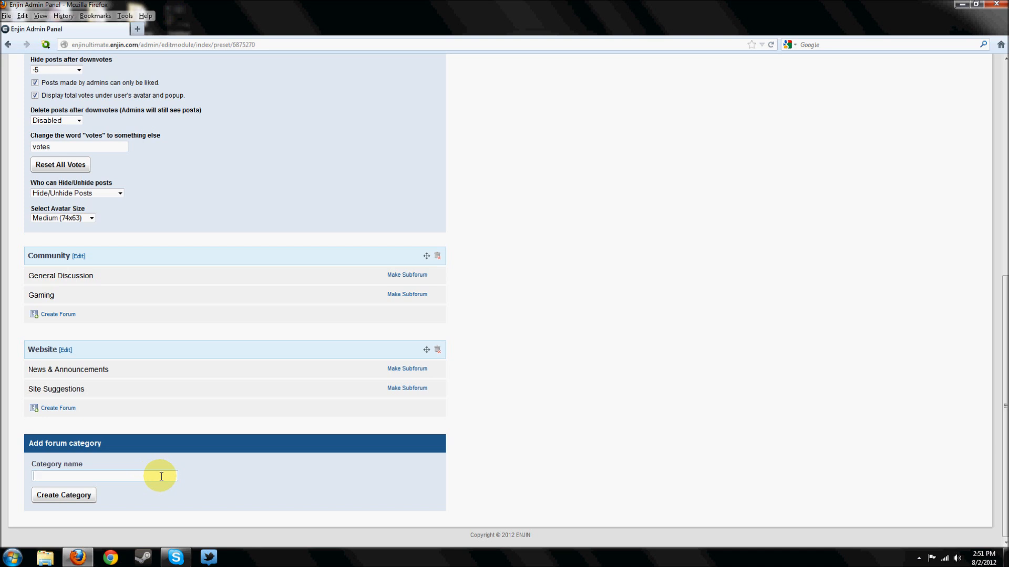
type("My Little P")
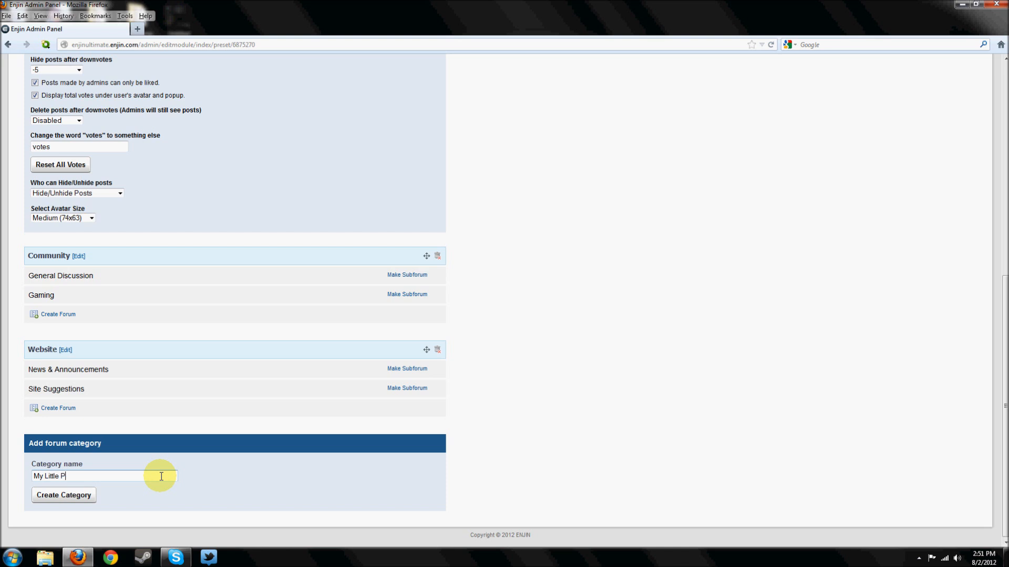
left_click(63, 495)
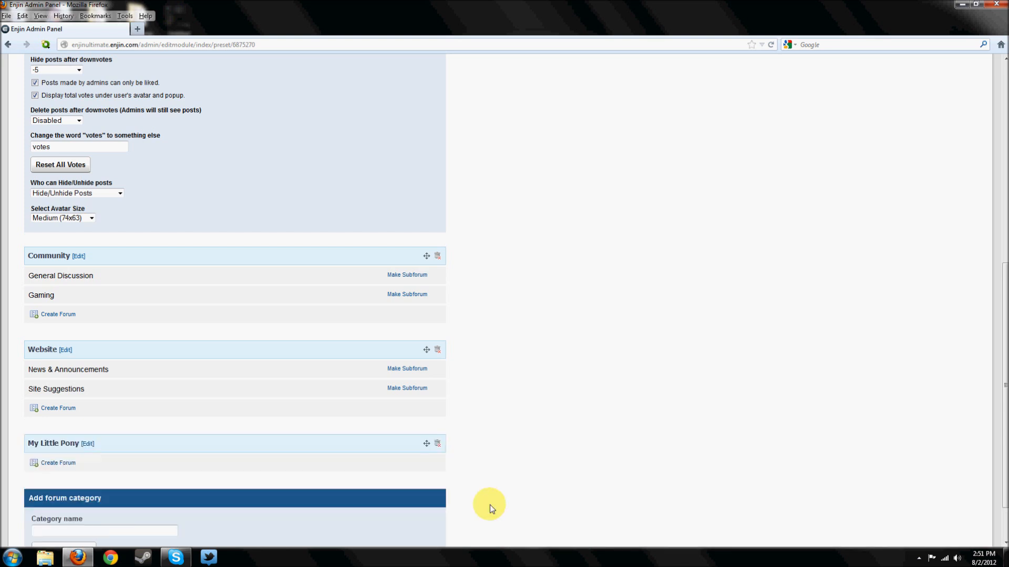
scroll("down", 3)
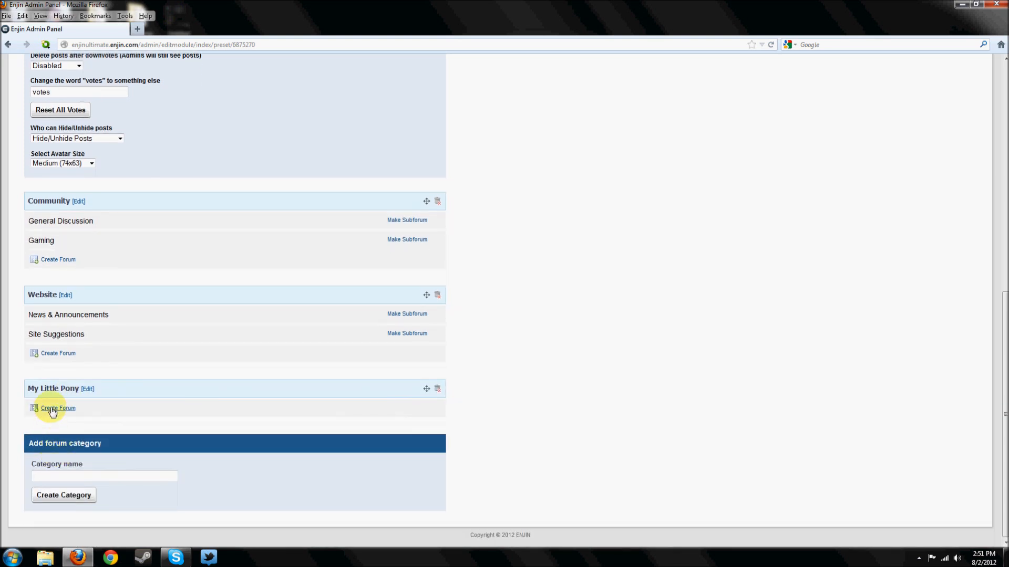
- Add forum 'Bronies!' under My Little Pony with description 'Cool place for new bronies'
left_click(58, 409)
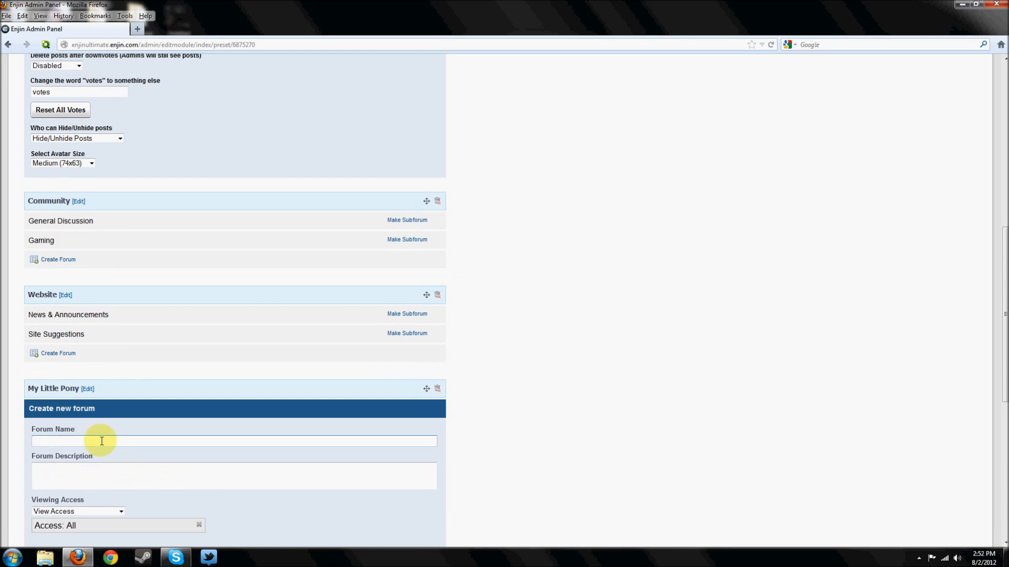
type("Bro")
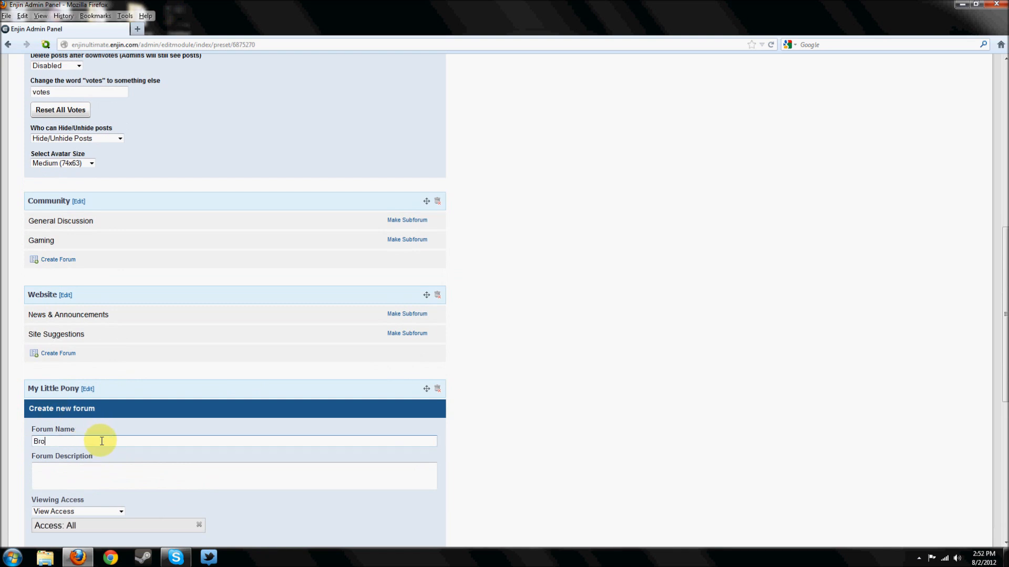
type("Cool p")
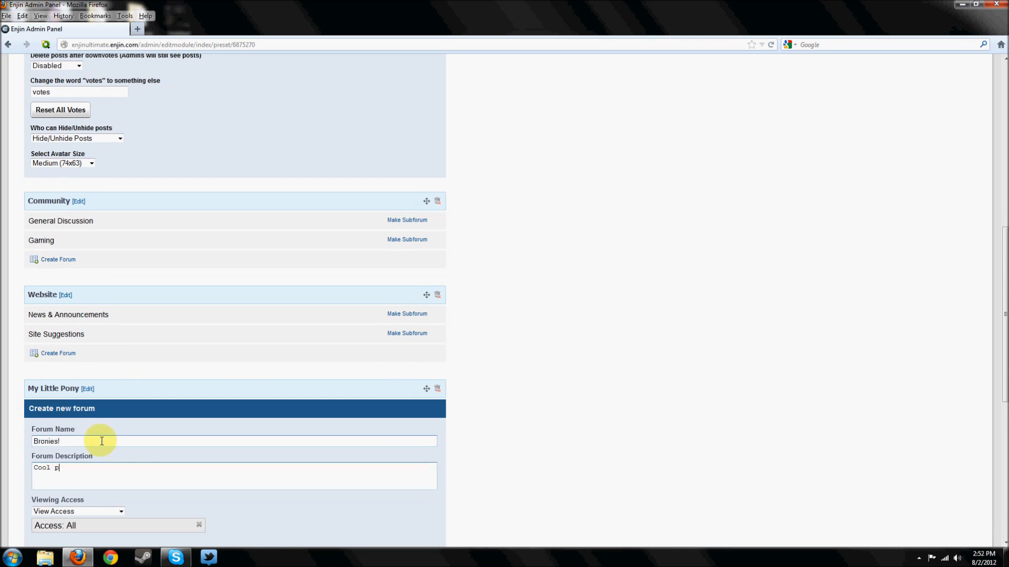
type("lace for new bronies!")
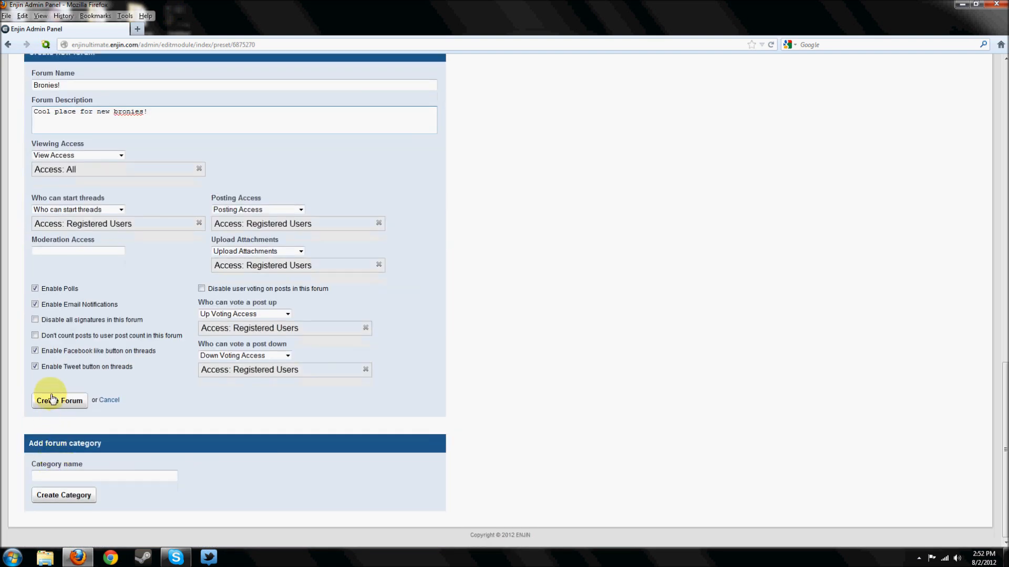
left_click(59, 401)
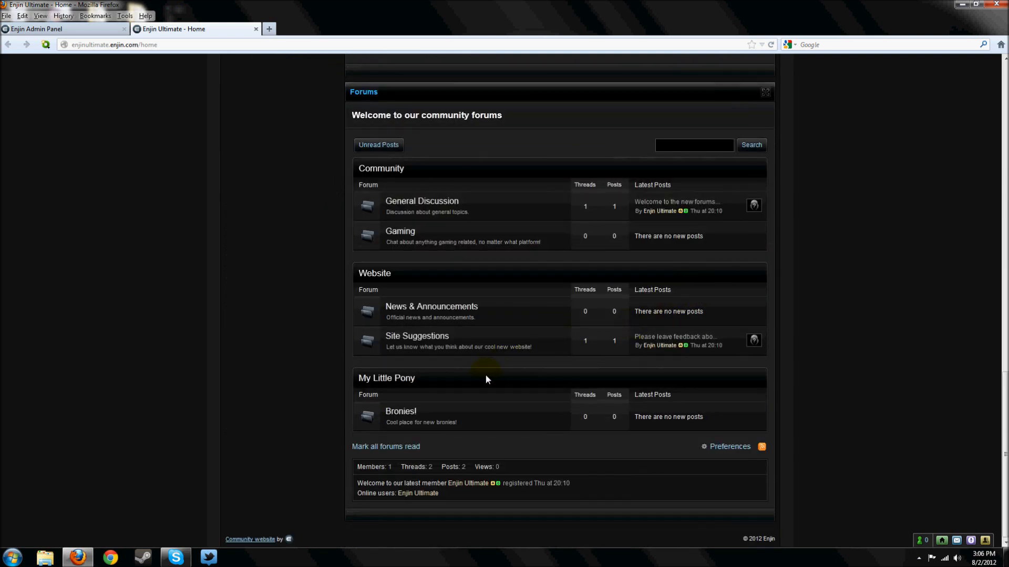
mouse_move(490, 424)
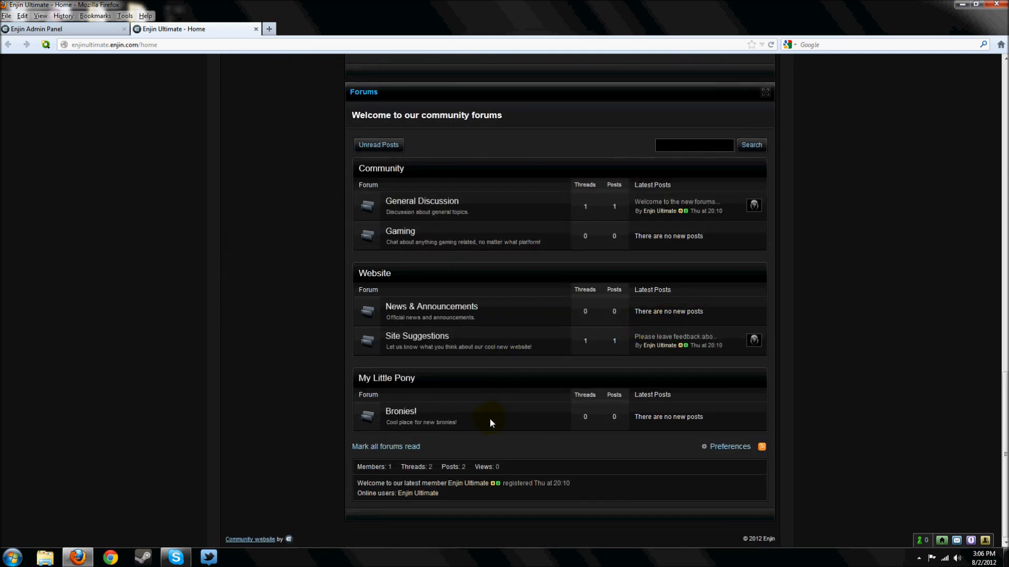